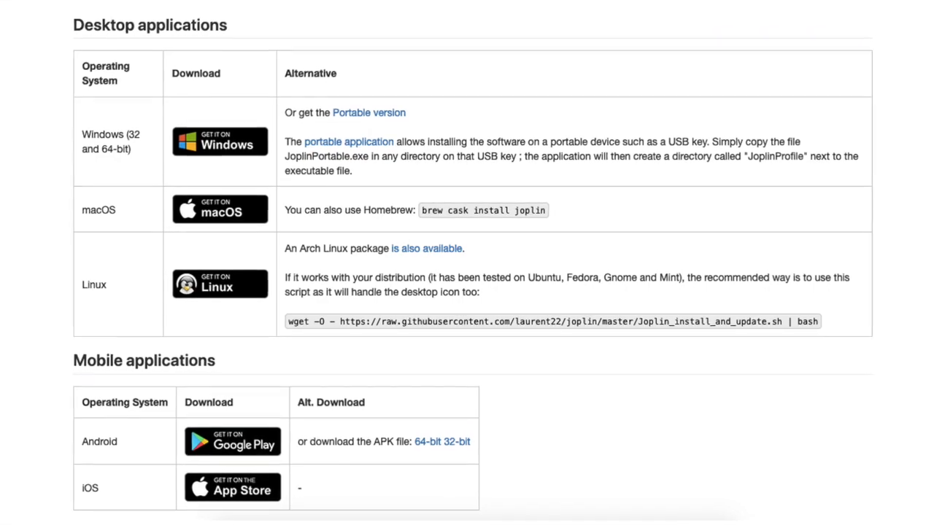
pyautogui.scroll(-3)
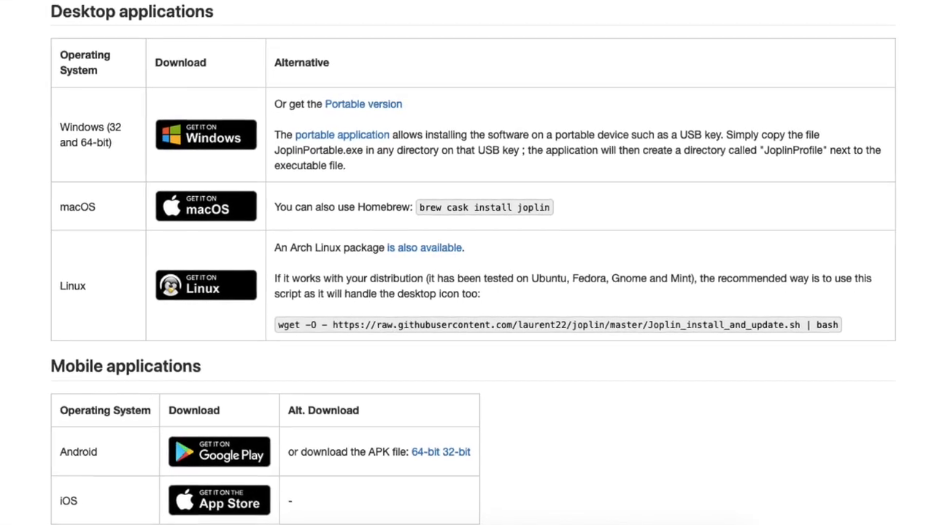
pyautogui.scroll(-3)
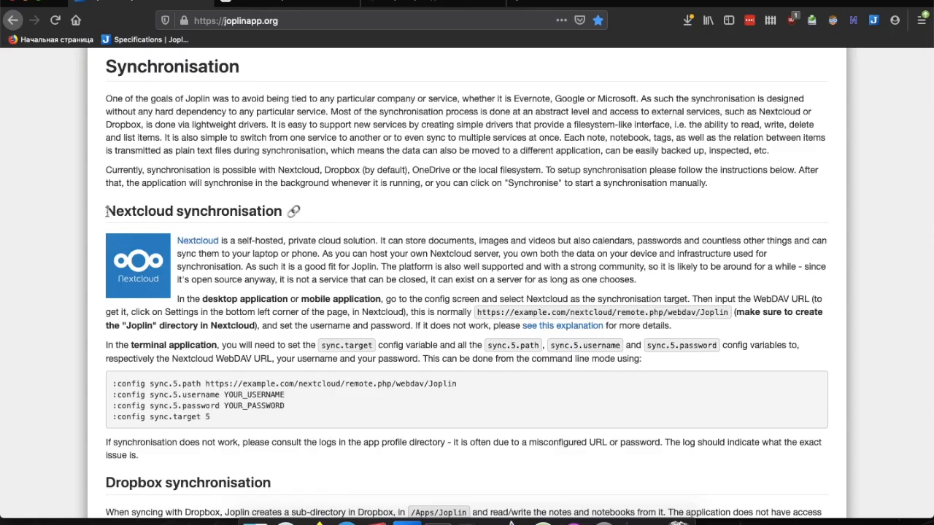
pyautogui.scroll(-3)
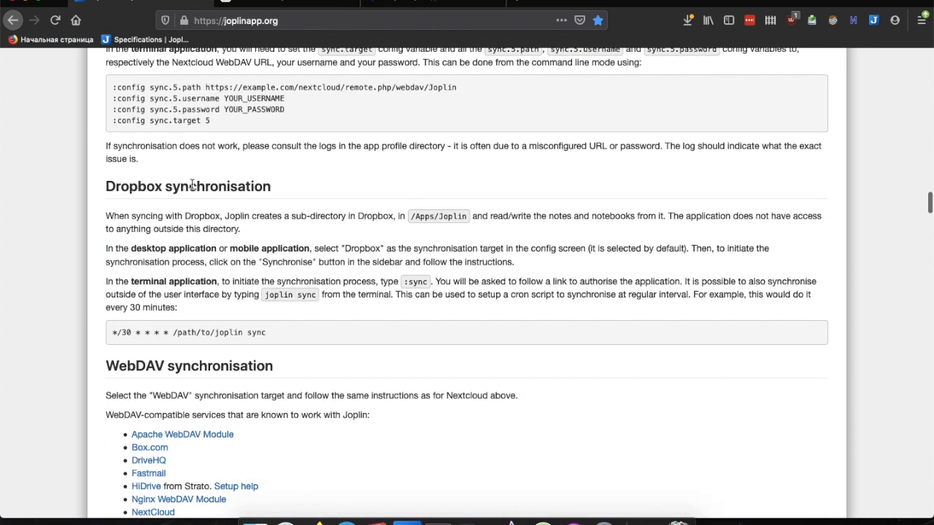
pyautogui.scroll(-3)
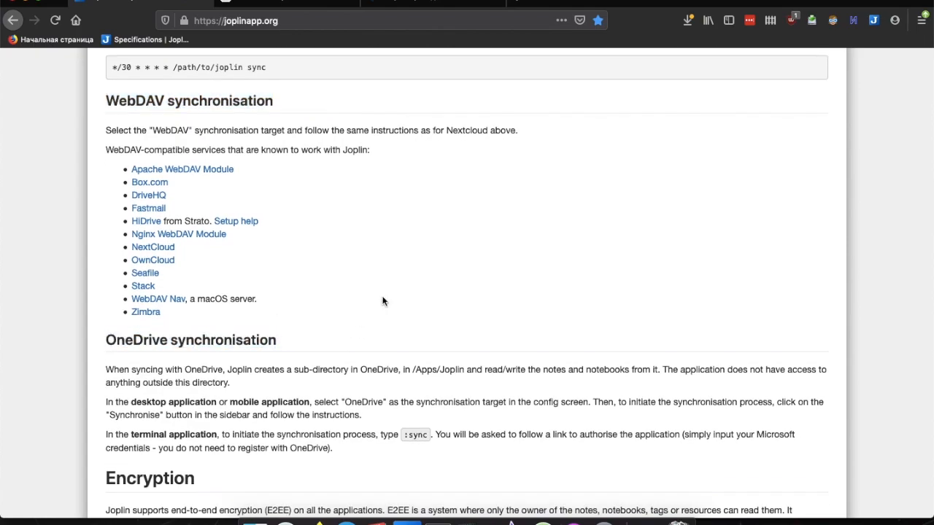
pyautogui.scroll(-3)
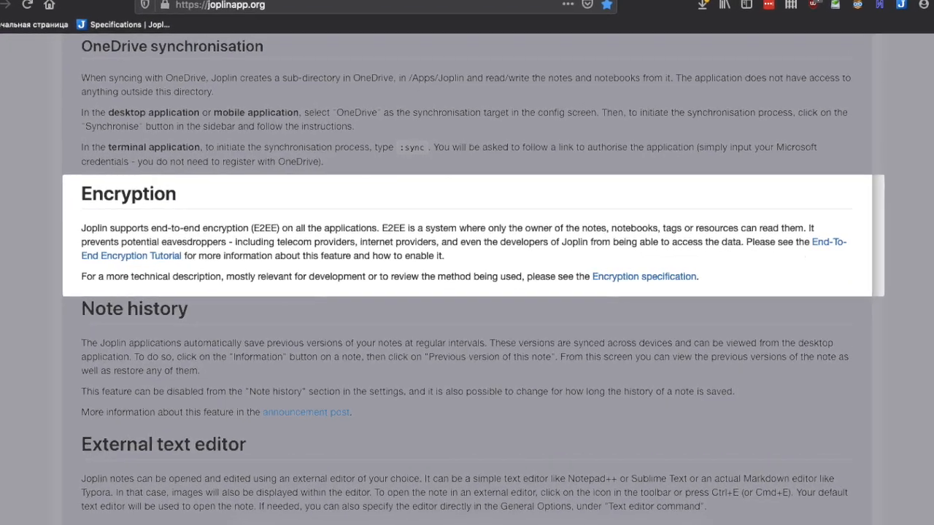